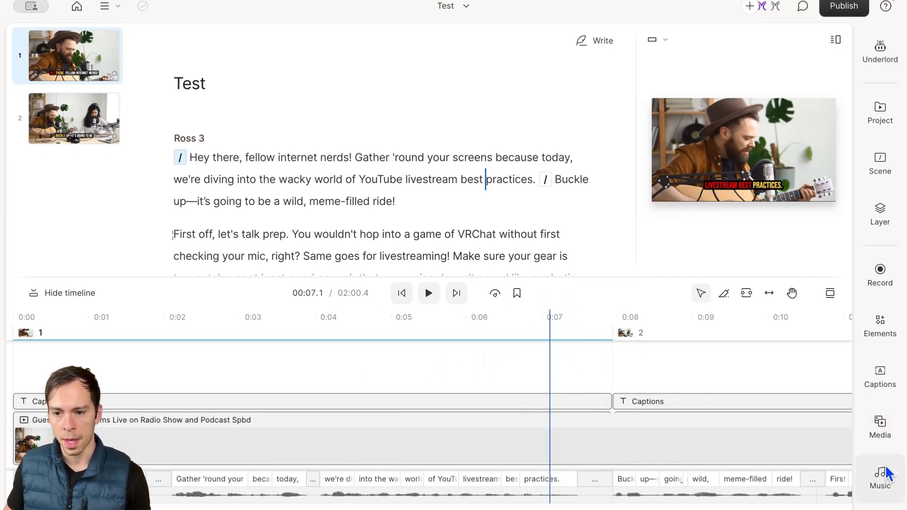
mouse_move(879, 477)
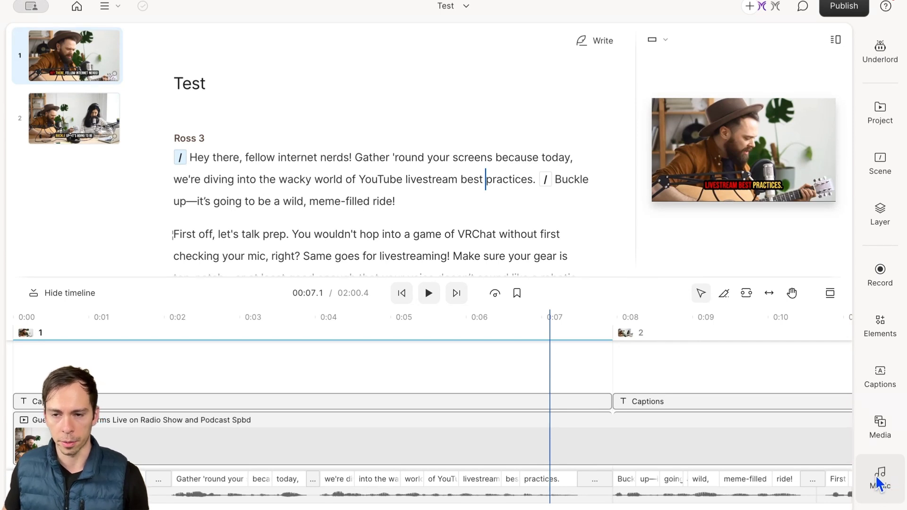
Step: Show Descript's Music library of instrumental tracks and sound effects beside the script
click(879, 477)
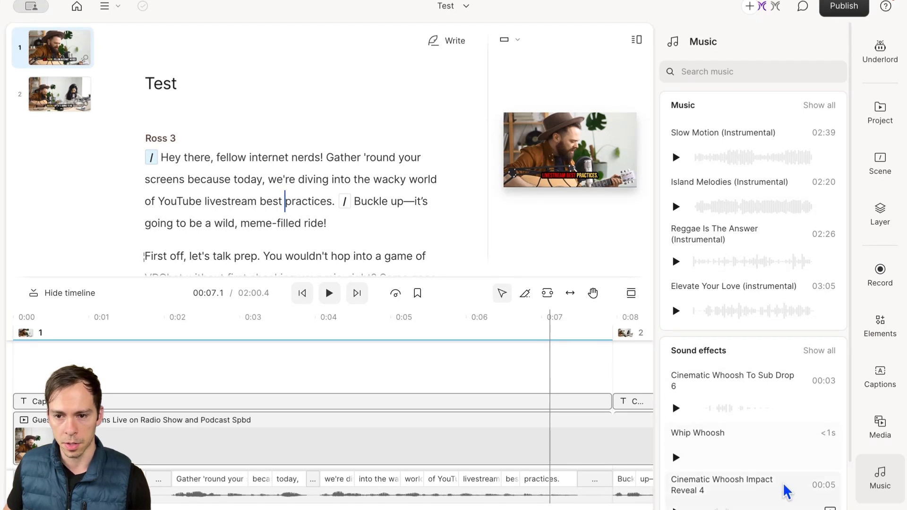
mouse_move(818, 104)
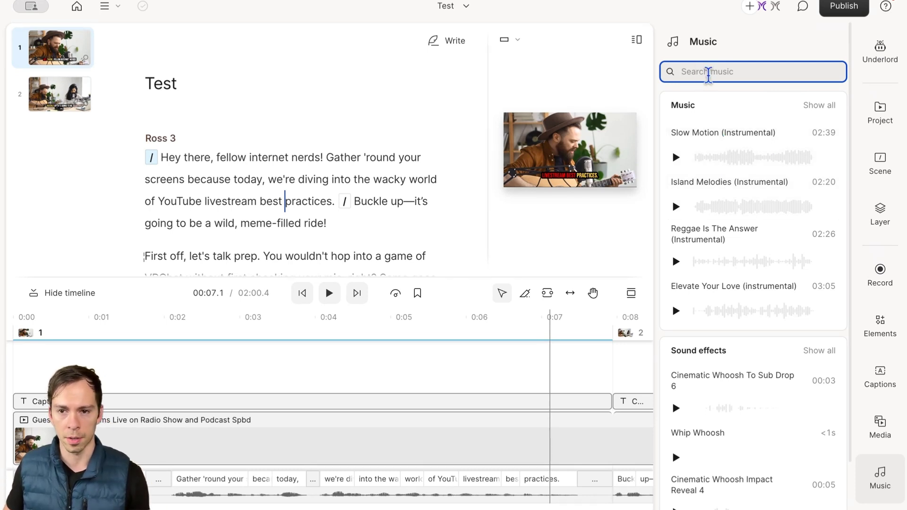
mouse_move(676, 410)
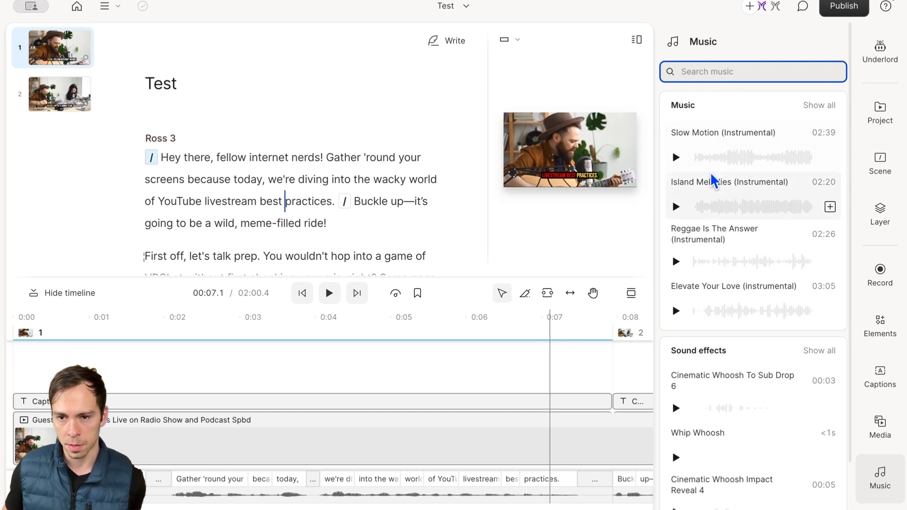
Step: Preview the Slow Motion (Instrumental) track, then add it to the project
click(675, 158)
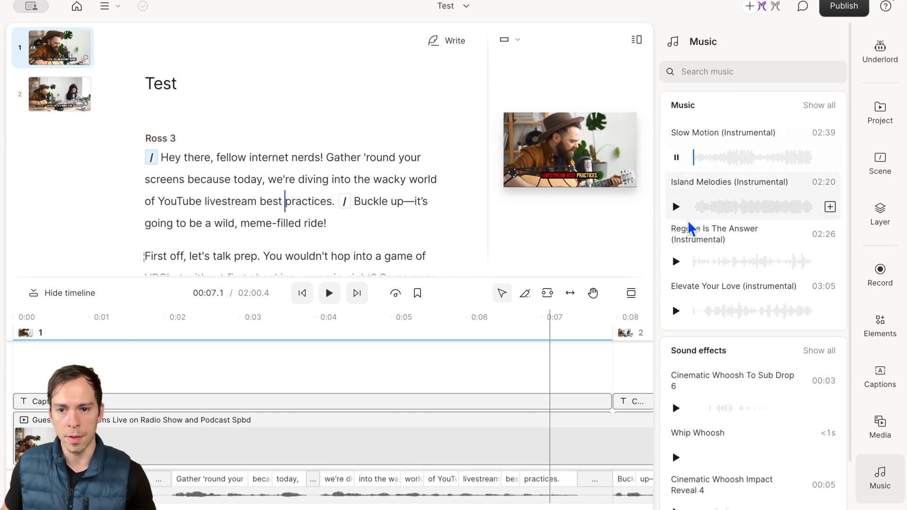
click(676, 158)
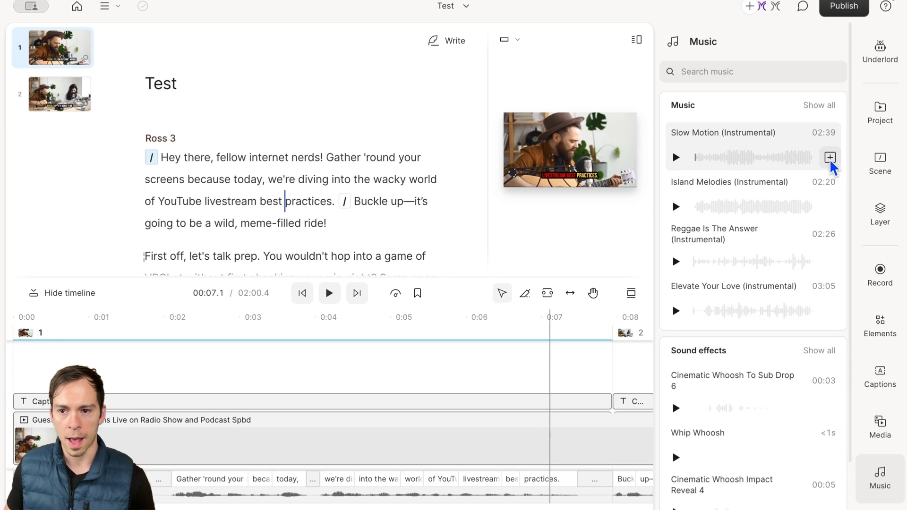
mouse_move(830, 207)
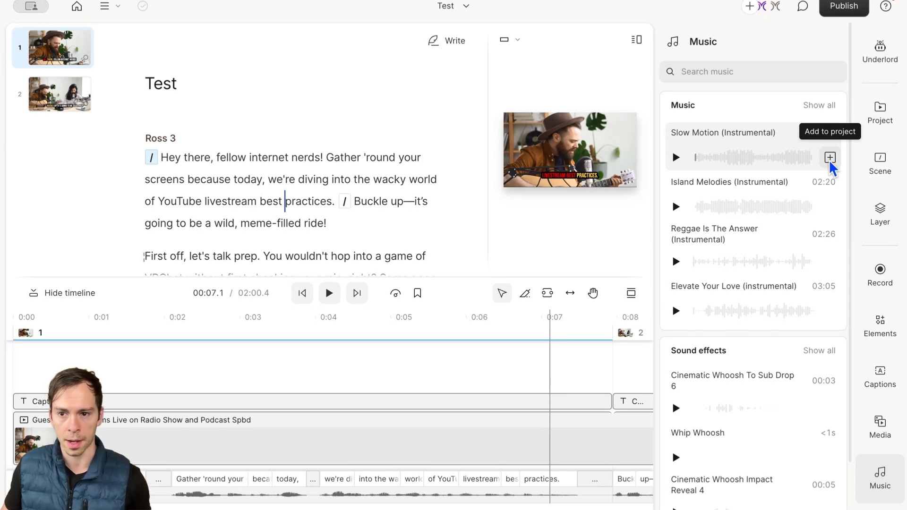
click(829, 158)
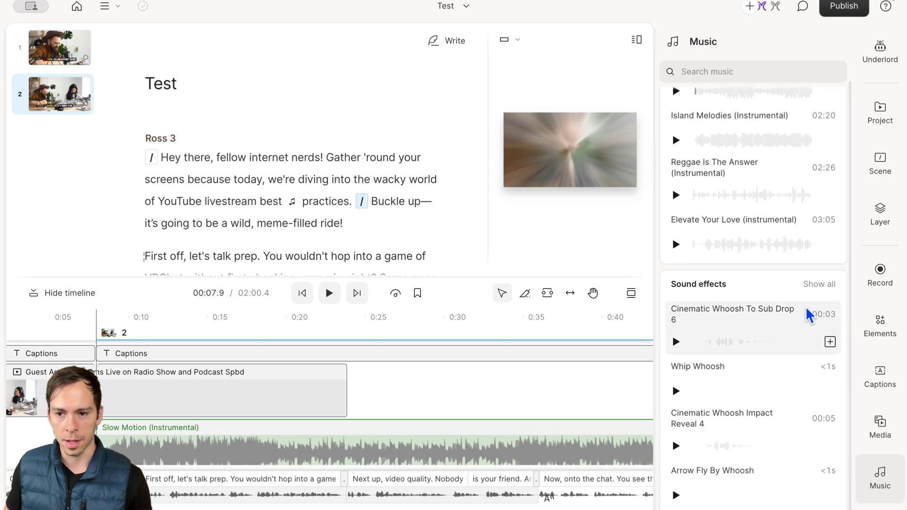
Step: Search sound effects for 'buckle', preview, and add the Seat Belt Buckle effect
click(819, 284)
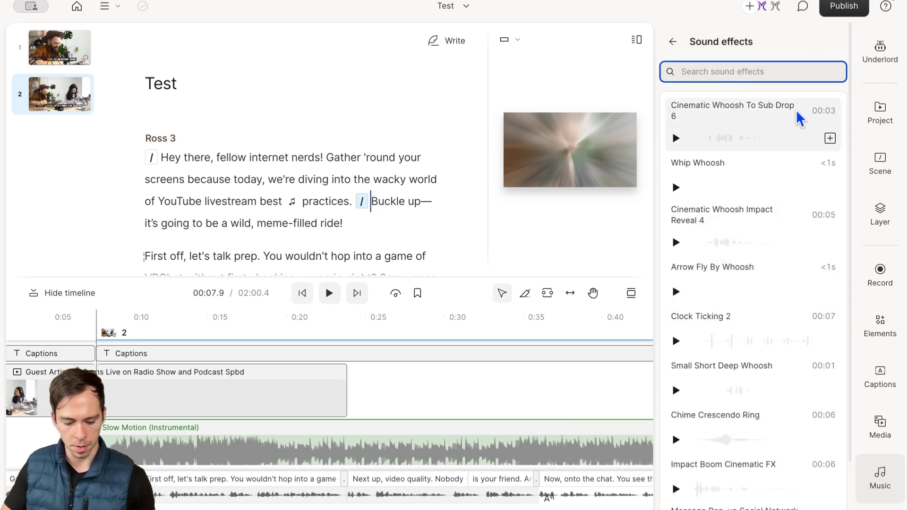
text(buckle)
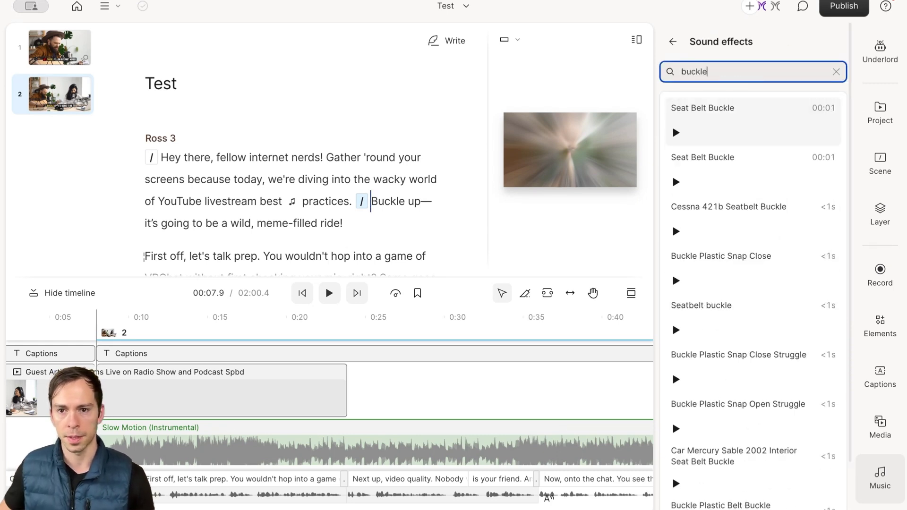
click(675, 131)
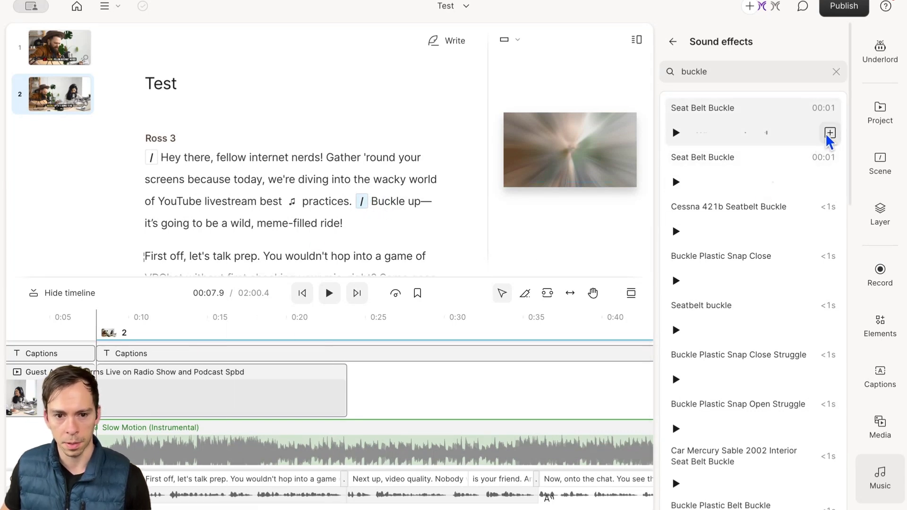
click(829, 132)
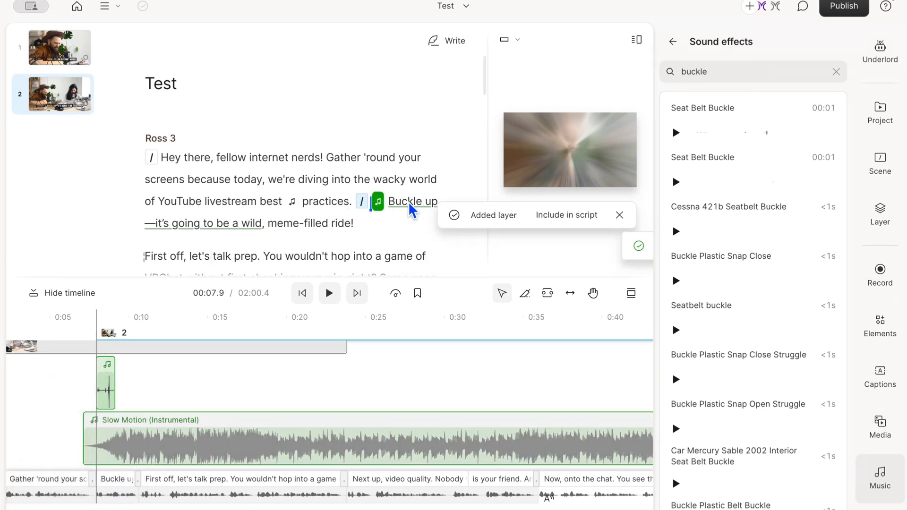
Step: Dismiss the Added layer notice and show the Slow Motion clip's Layer properties
click(217, 457)
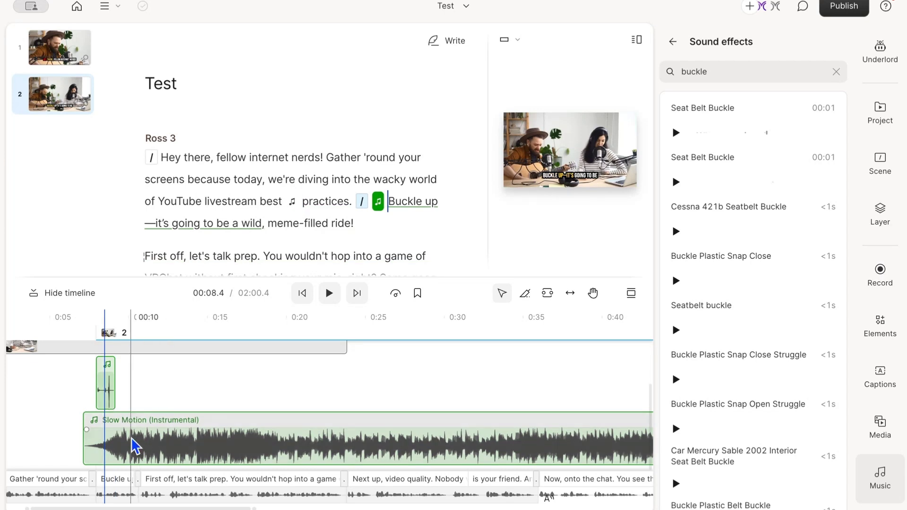
click(328, 292)
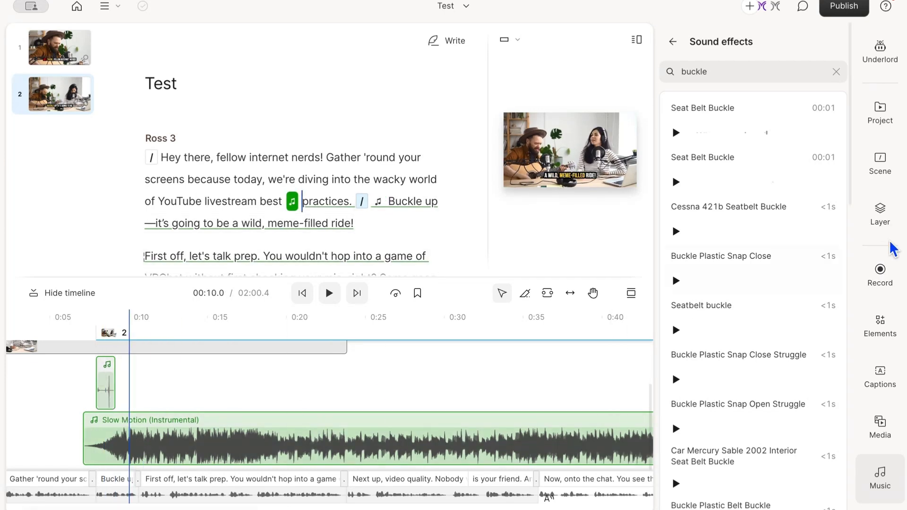
click(297, 440)
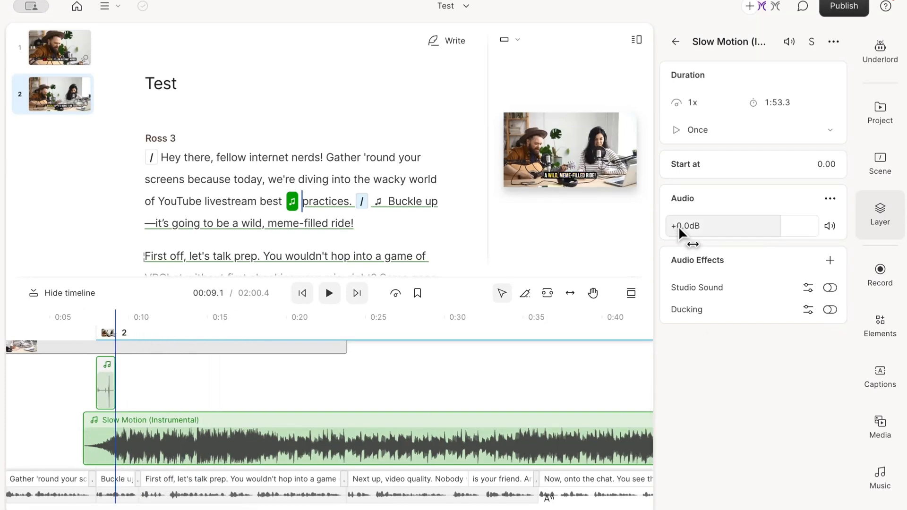
Step: Drag the Slow Motion layer's audio volume down to -1.4 dB
click(722, 227)
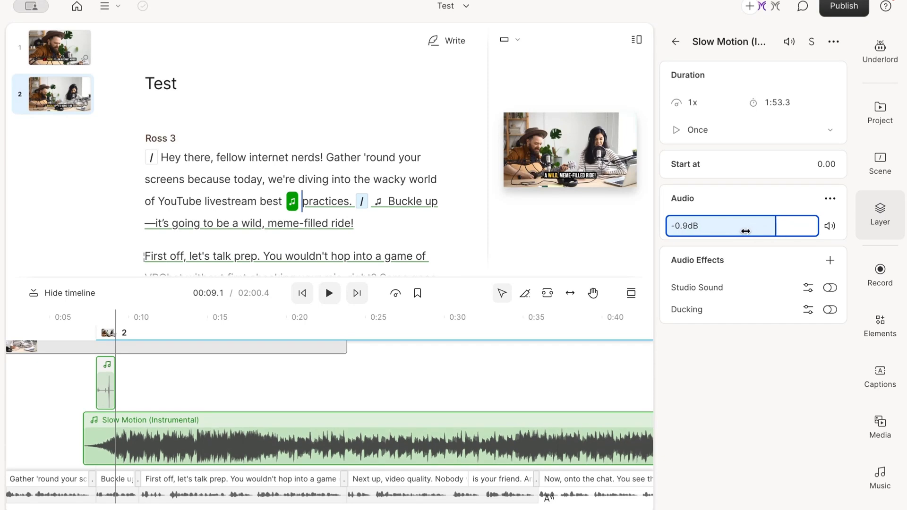
drag(746, 225, 739, 234)
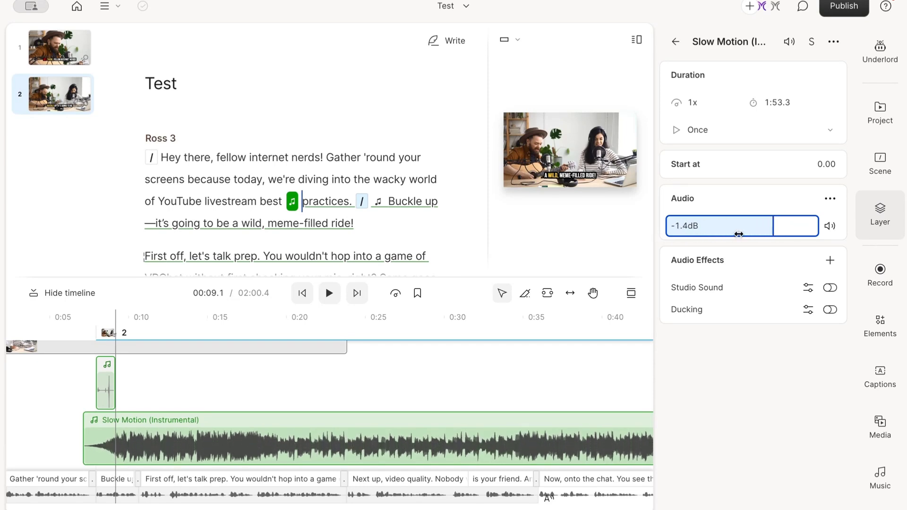